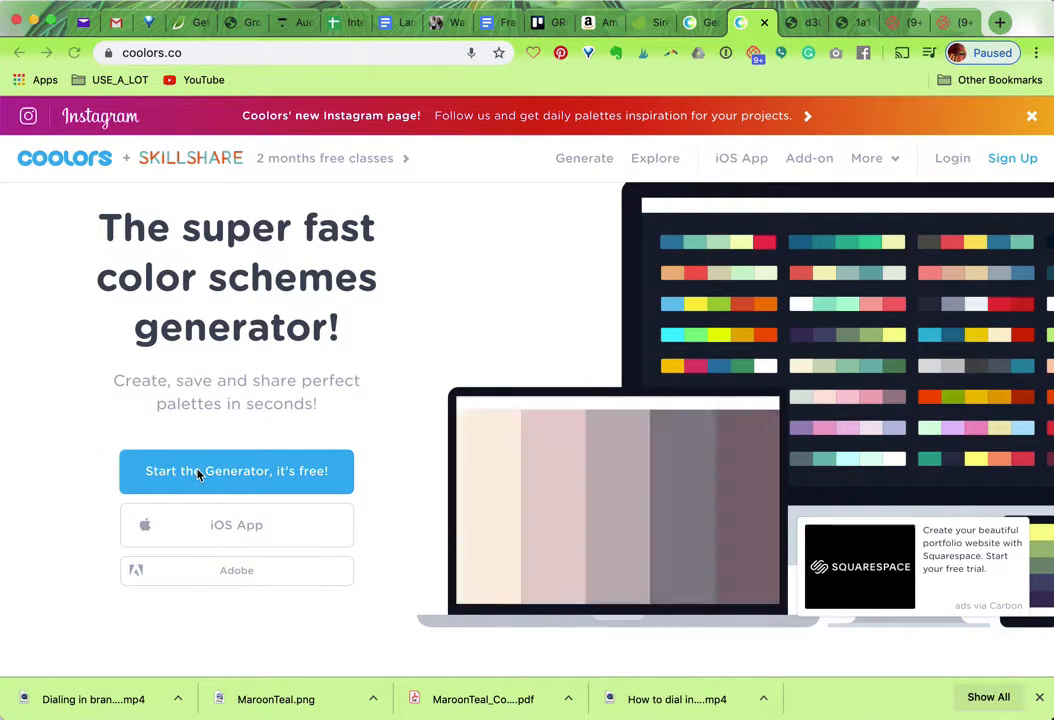
Launch the palette generator from the Coolors homepage
click(236, 472)
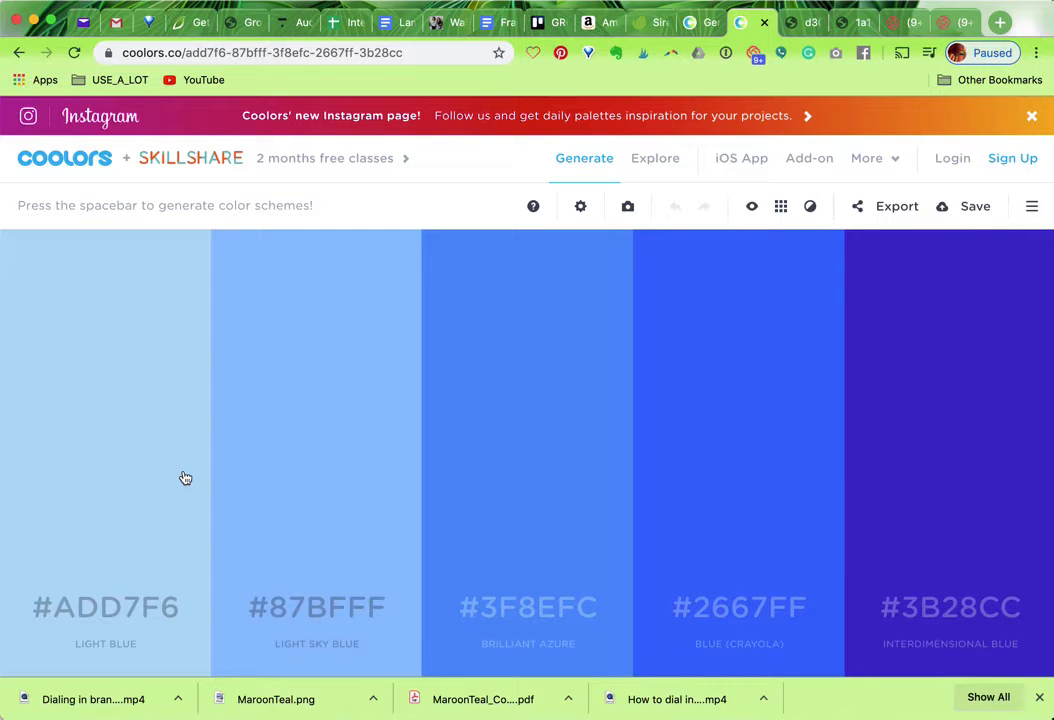
Cycle through random palettes until one with jungle green and dogwood rose appears
key(space)
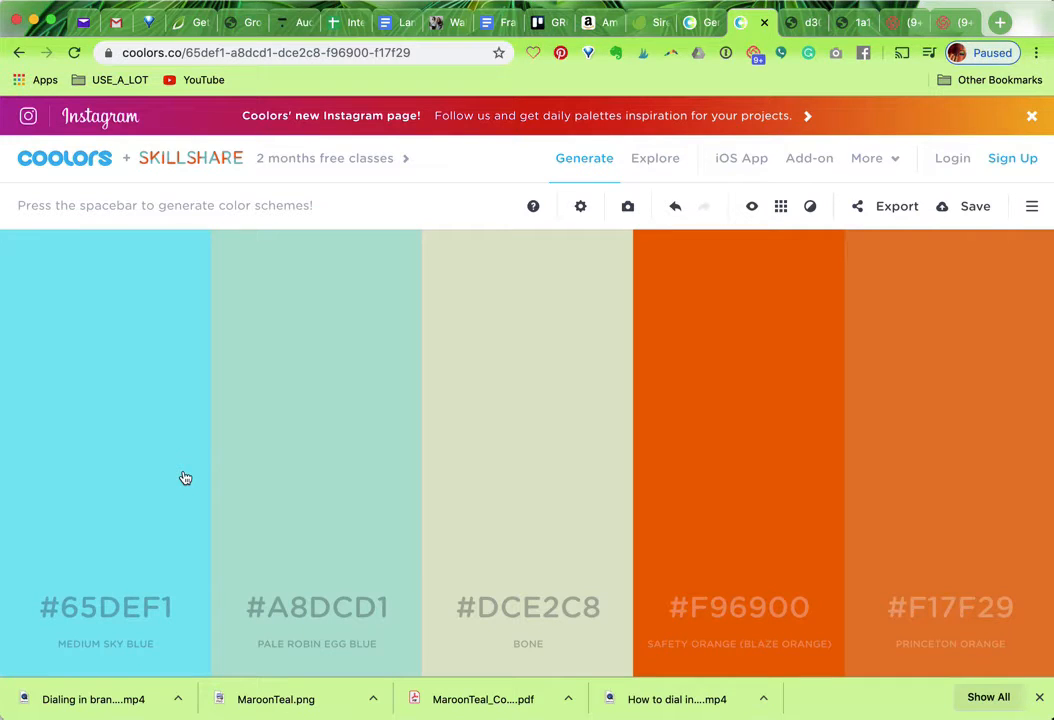
key(space)
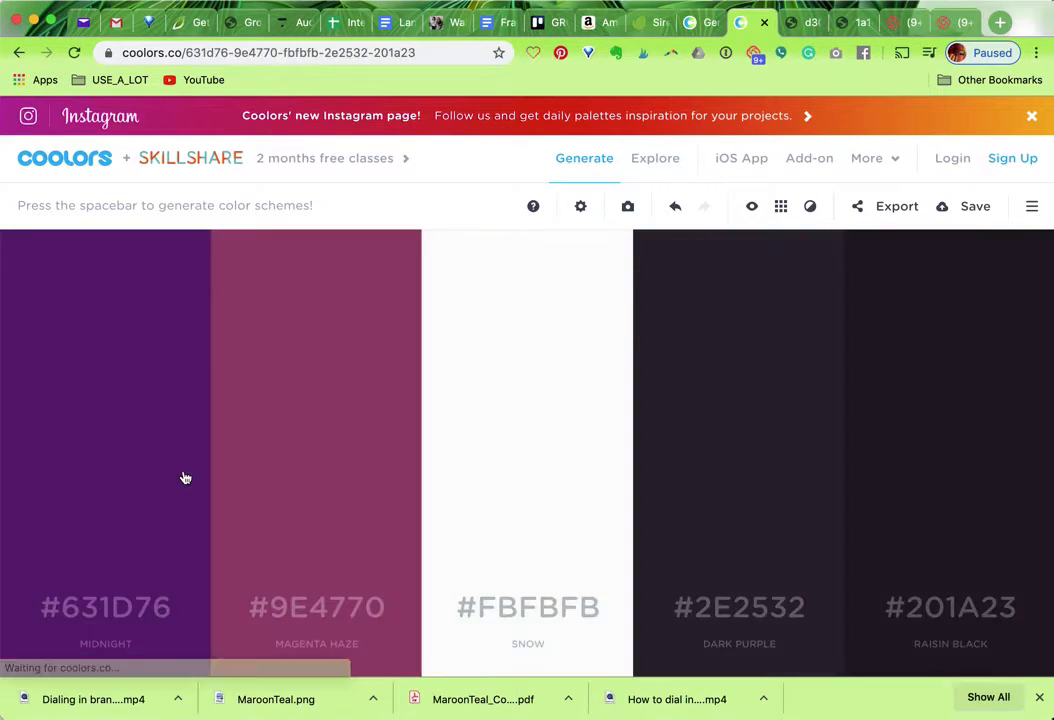
key(space)
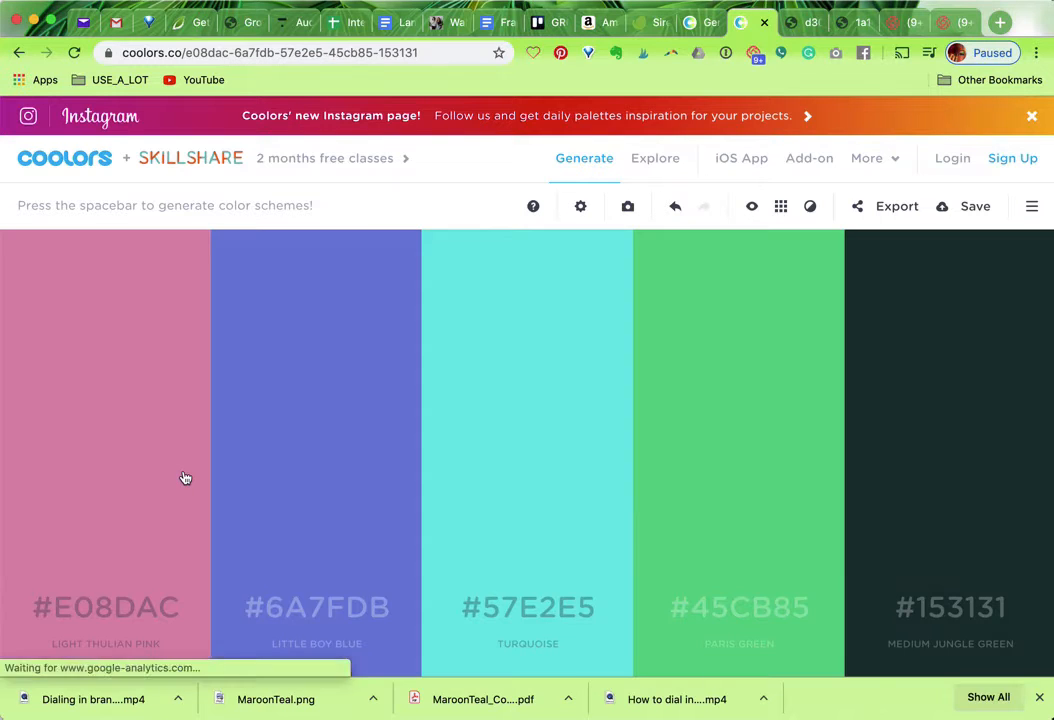
key(space)
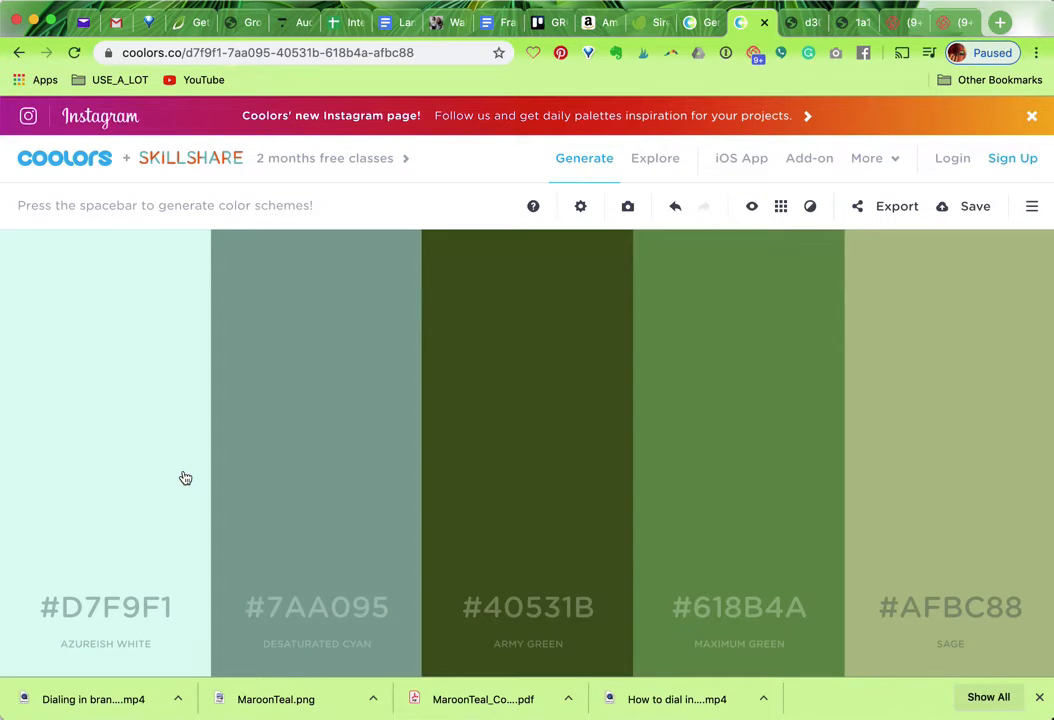
key(space)
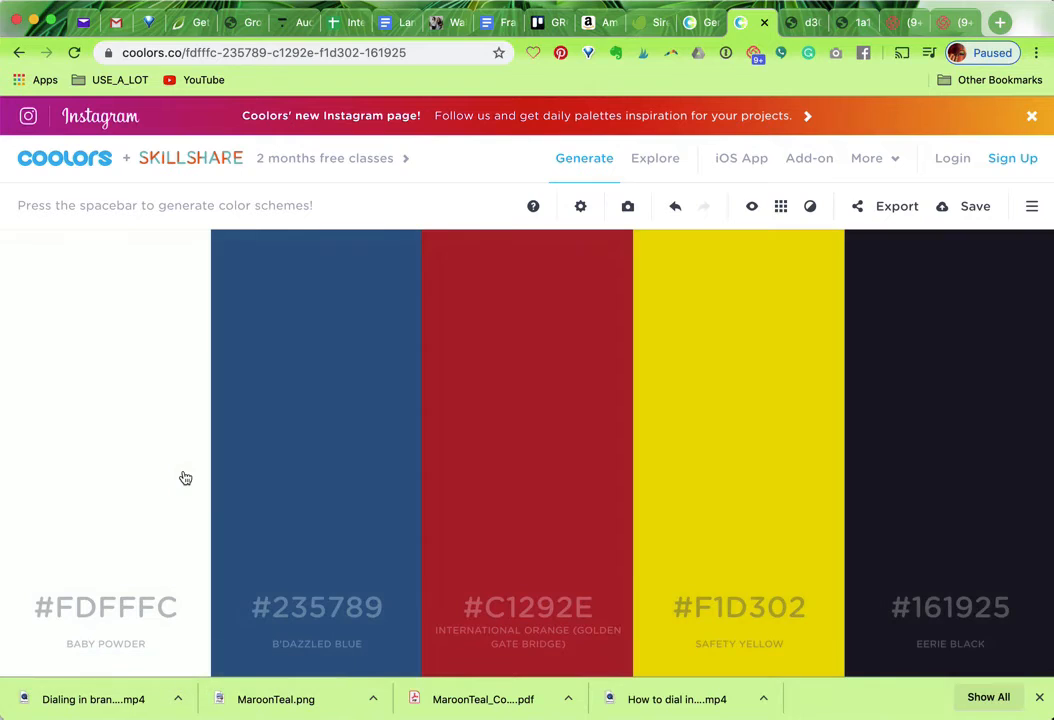
key(space)
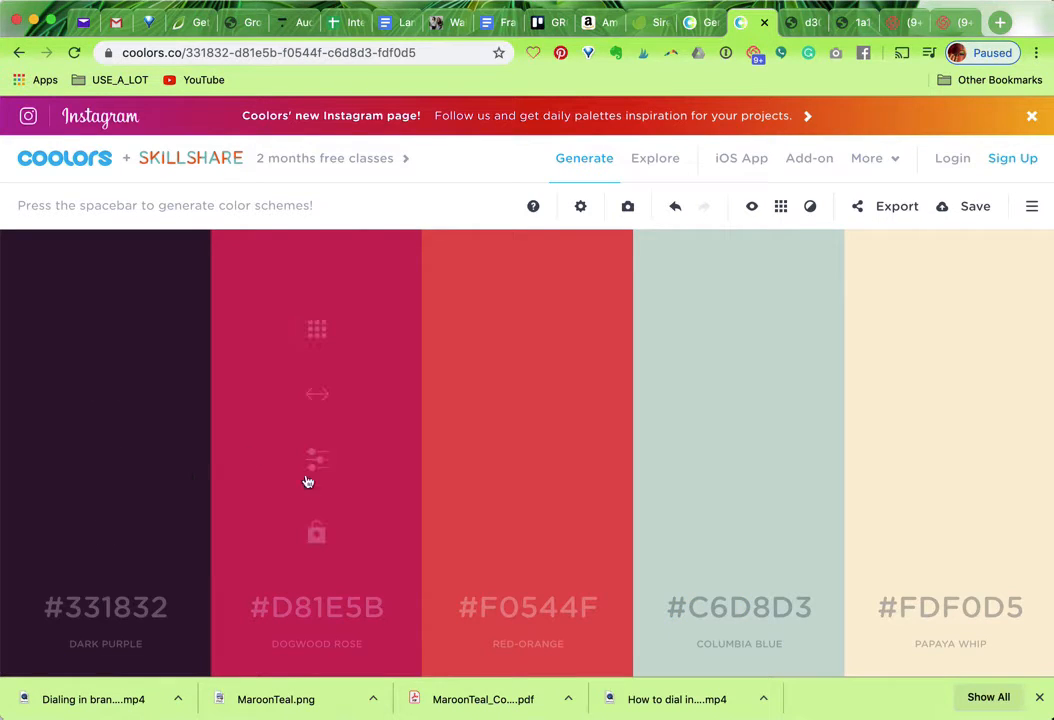
mouse_move(316, 532)
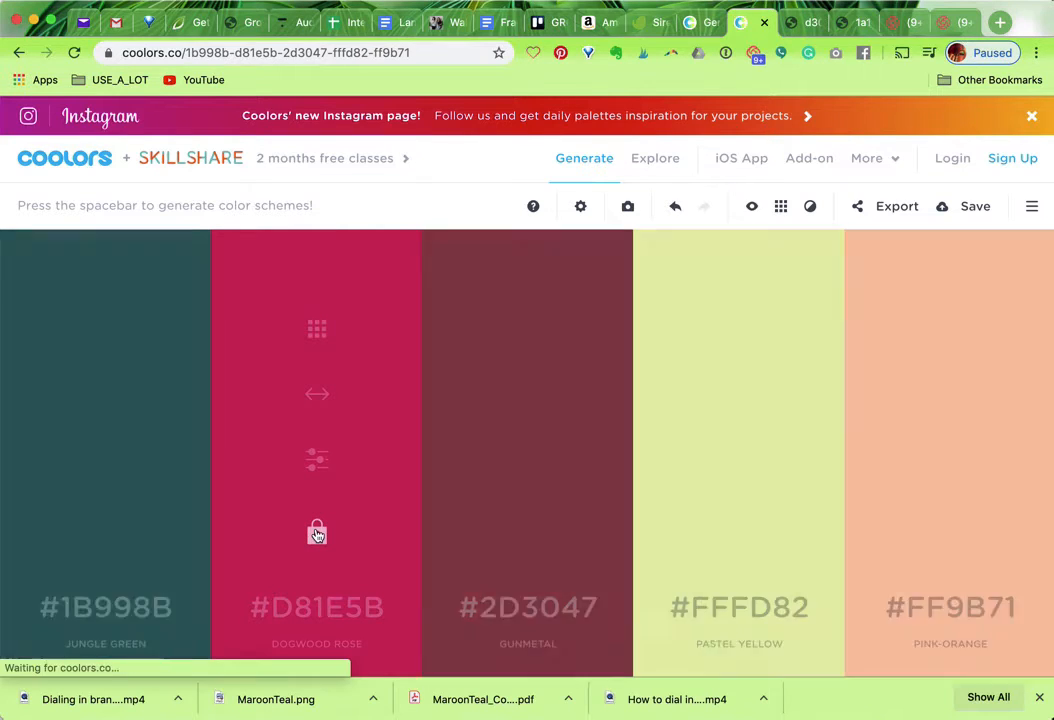
Lower the jungle green's brightness and shift its hue to the deeper teal #19888C
key(space)
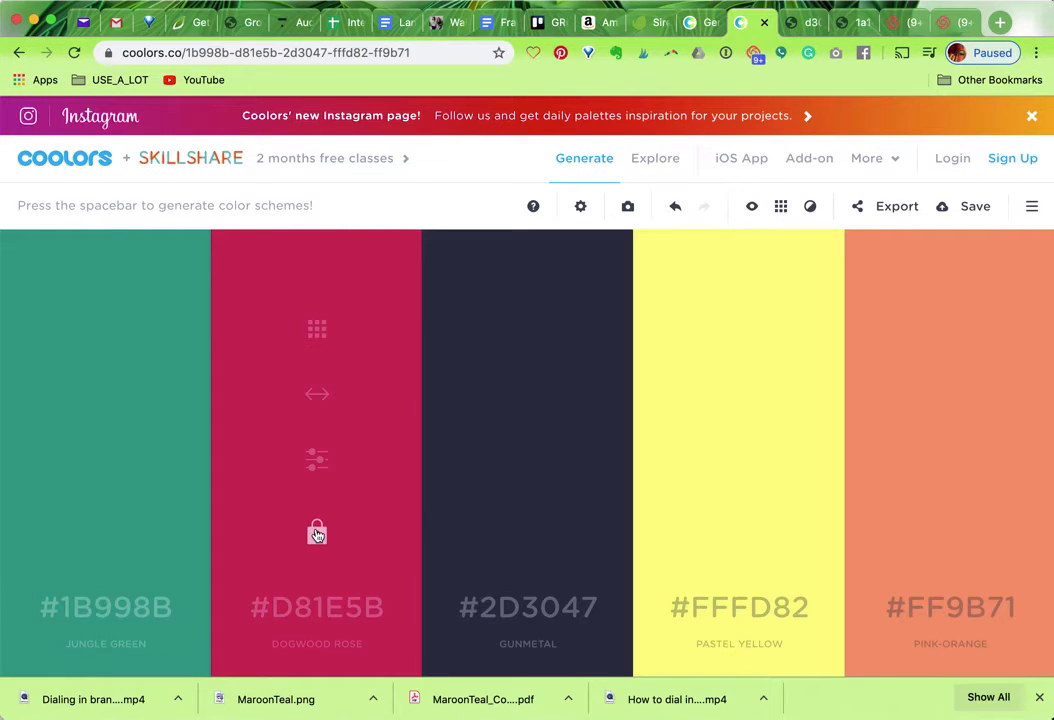
mouse_move(106, 532)
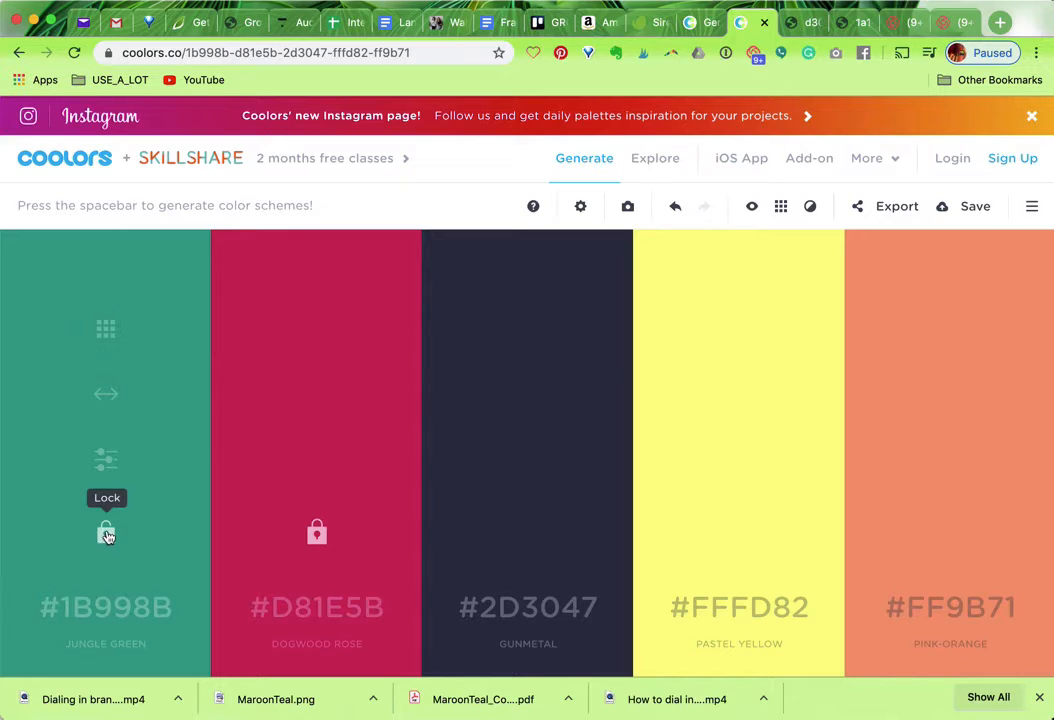
mouse_move(106, 460)
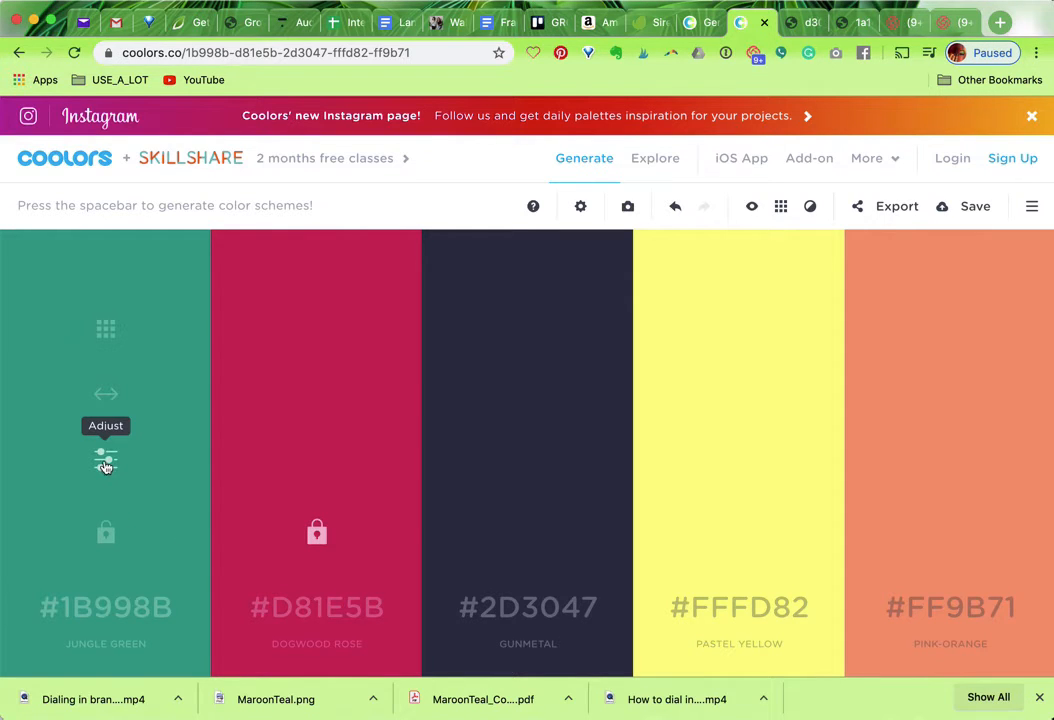
click(104, 460)
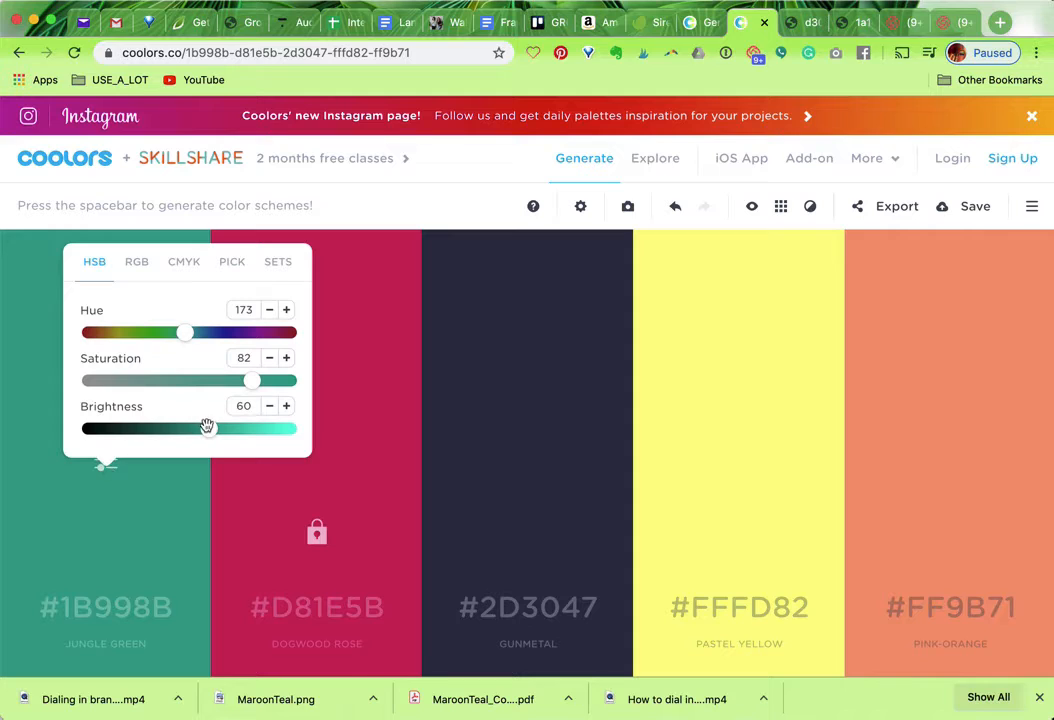
drag(210, 428, 208, 428)
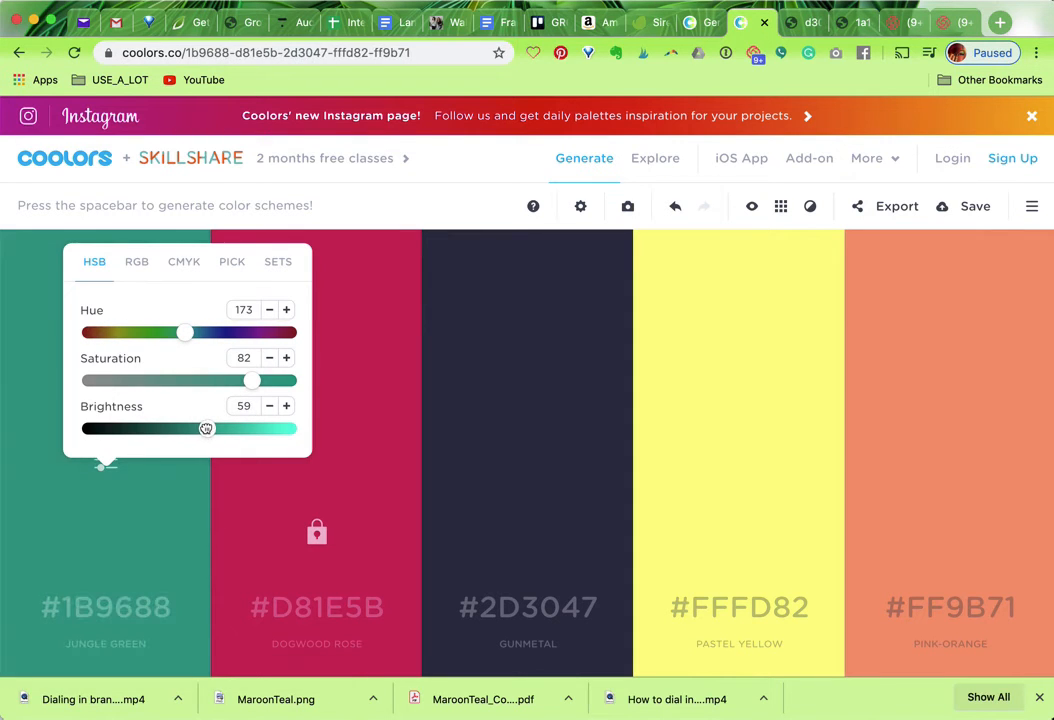
drag(208, 428, 200, 428)
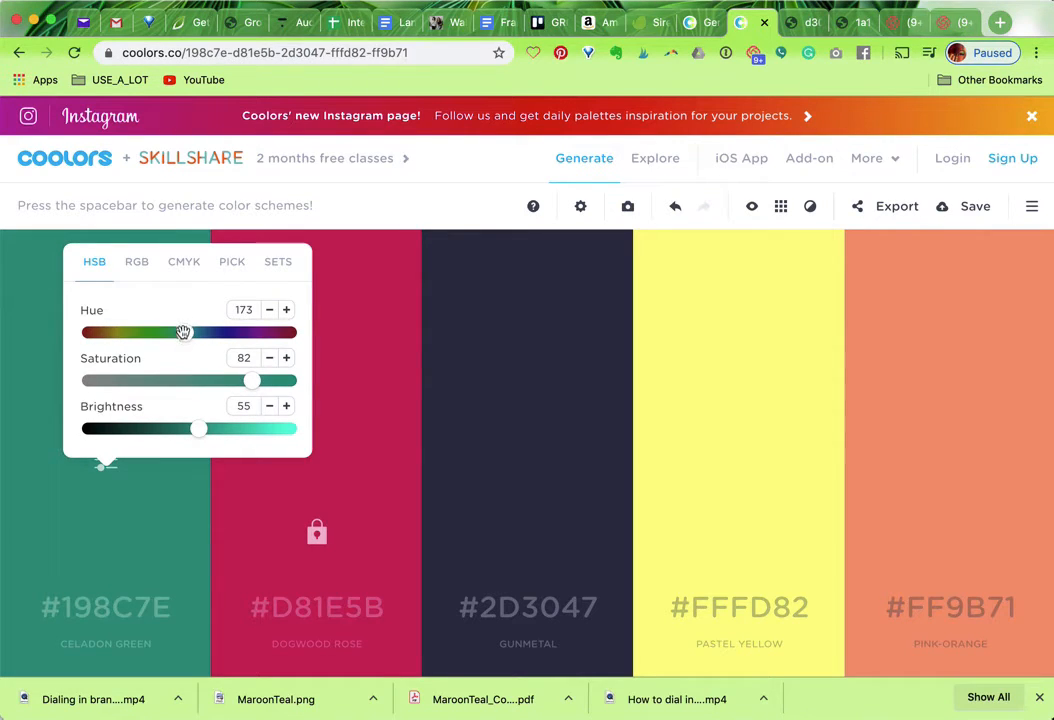
drag(184, 332, 192, 332)
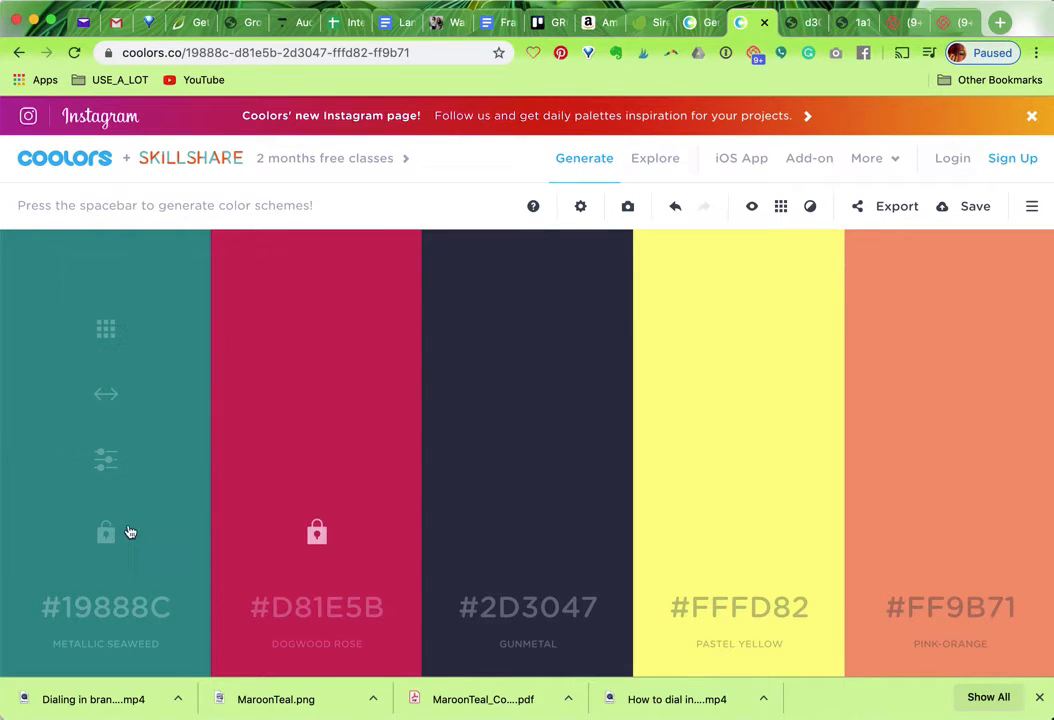
mouse_move(136, 514)
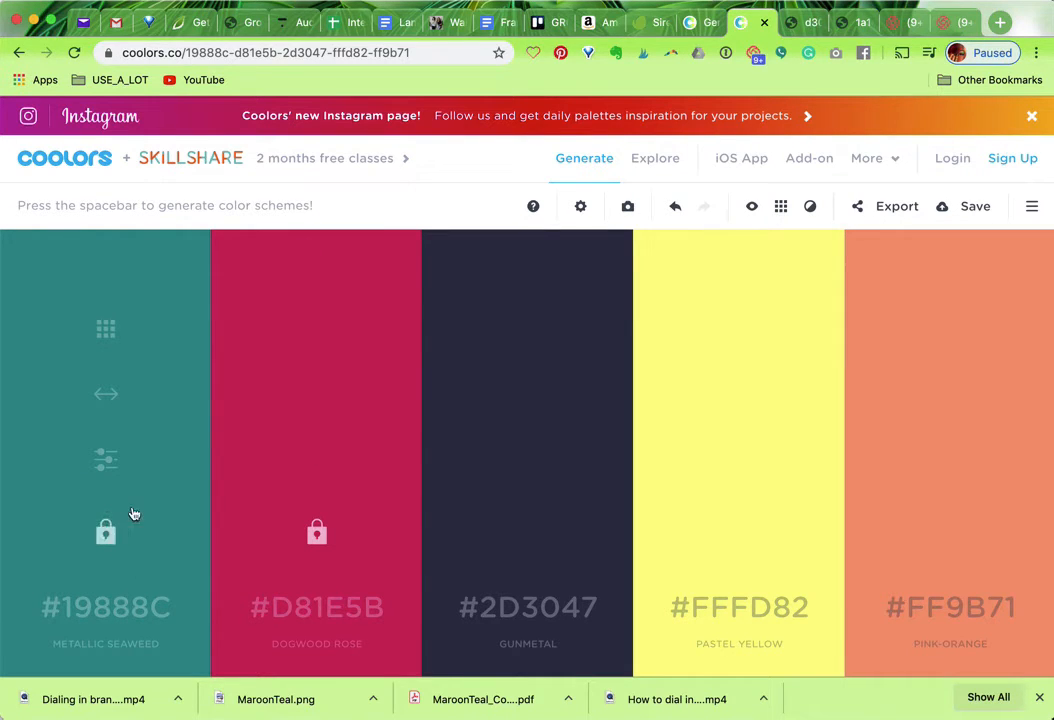
Regenerate the unlocked slots until they show #19535F, #D7C9AA and #7B2D26
key(space)
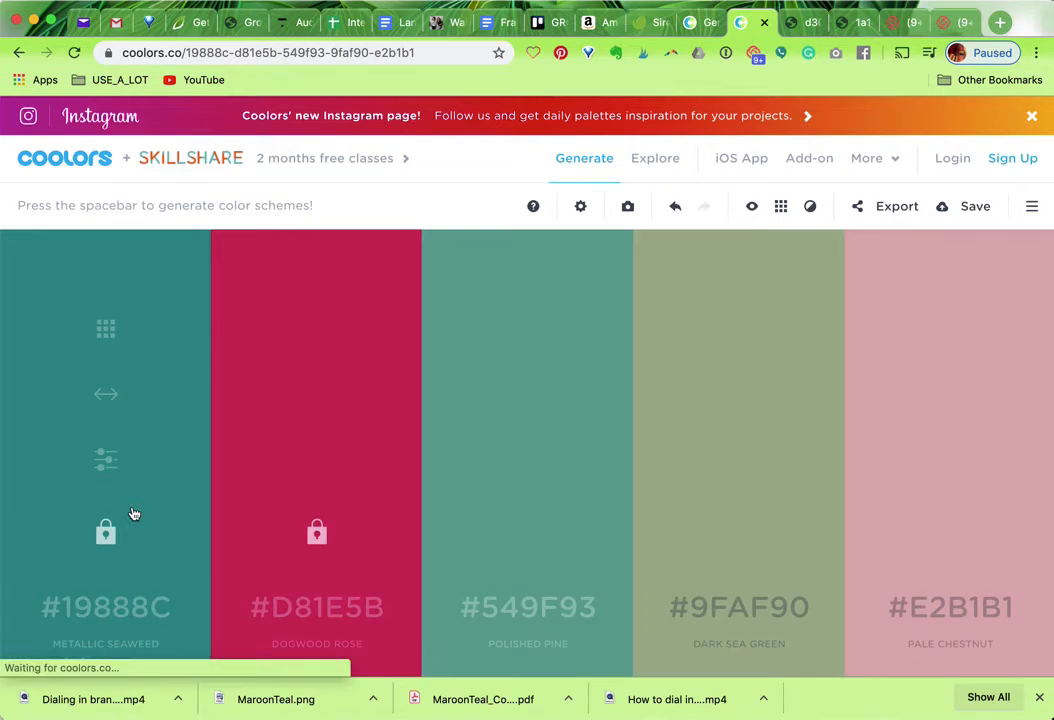
key(space)
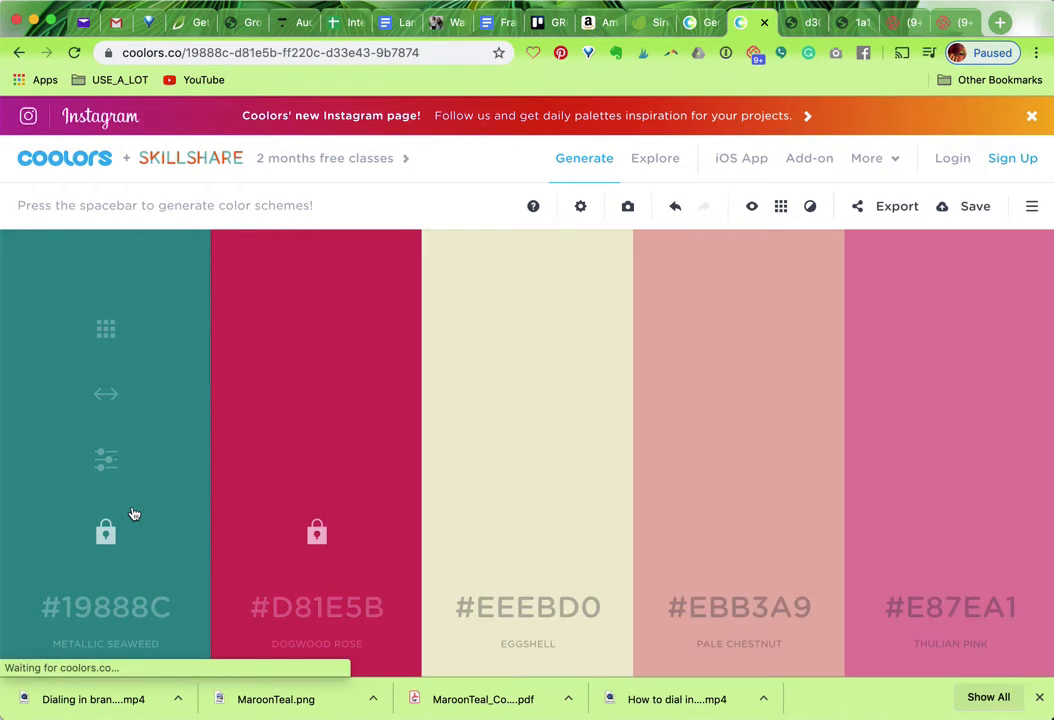
key(space)
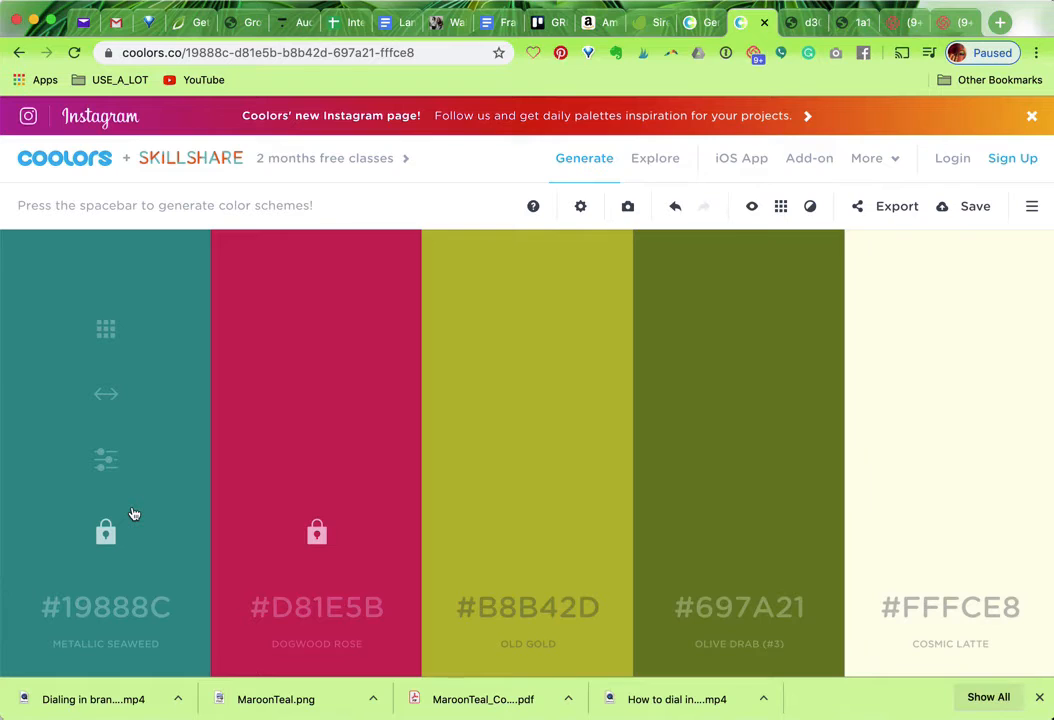
key(space)
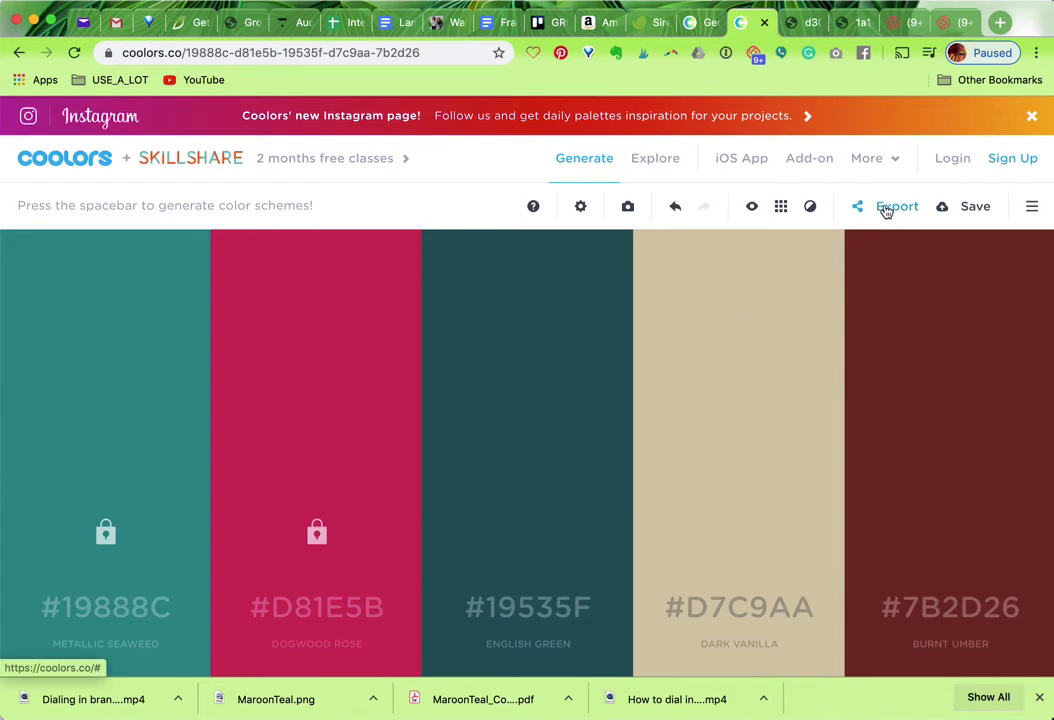
Export the finished palette as a PNG image
click(896, 206)
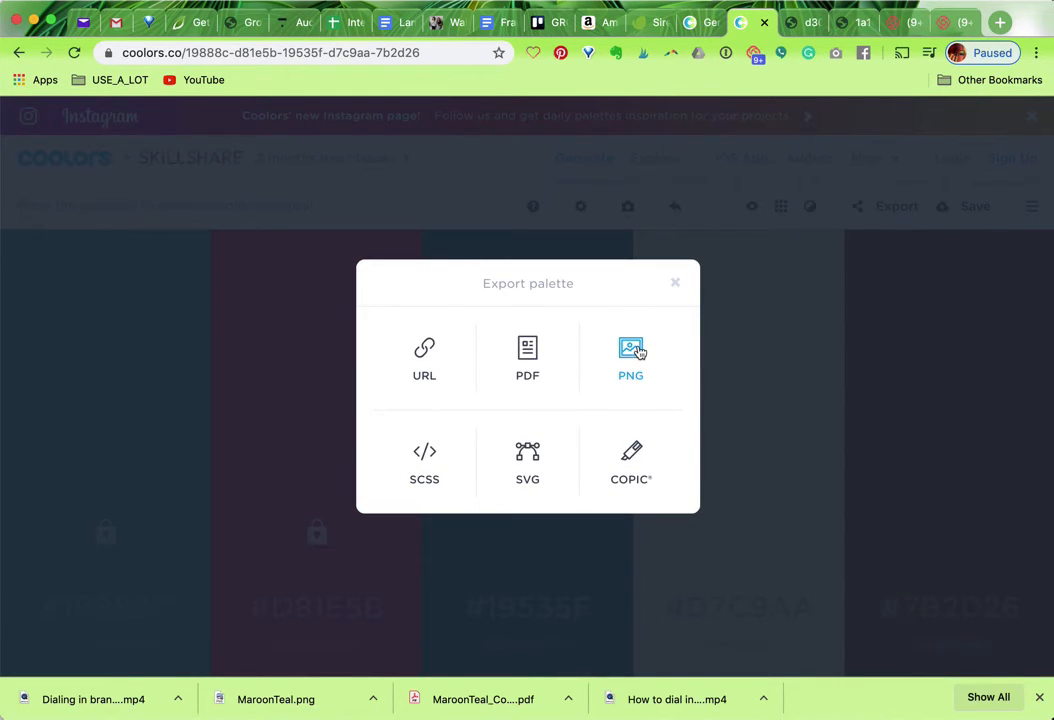
click(632, 358)
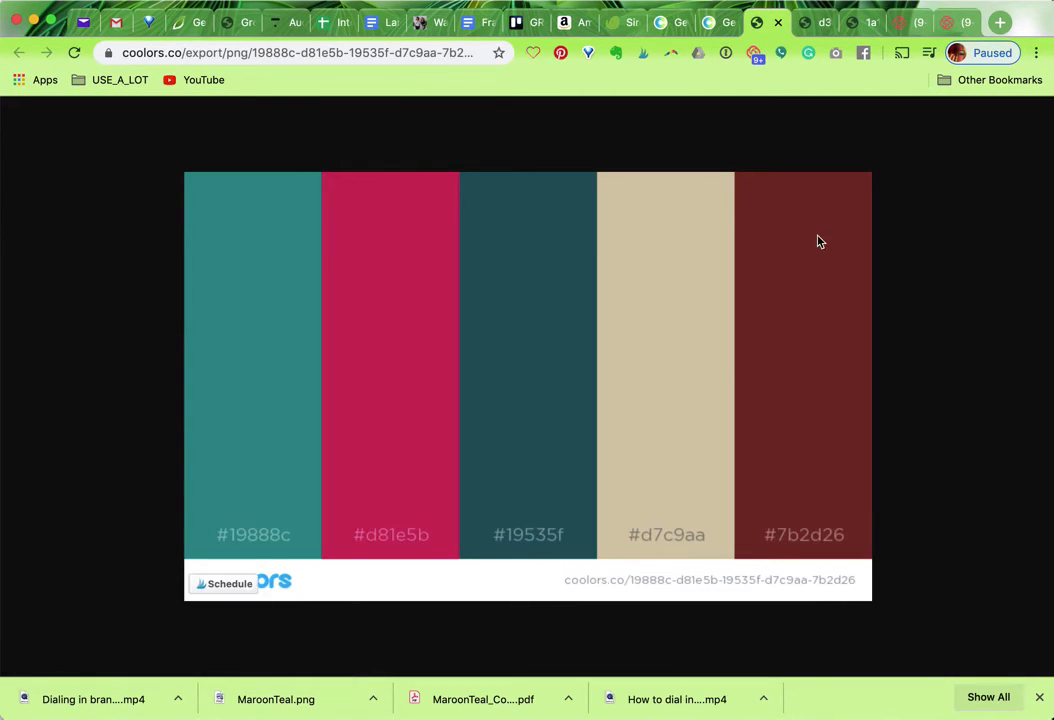
mouse_move(584, 400)
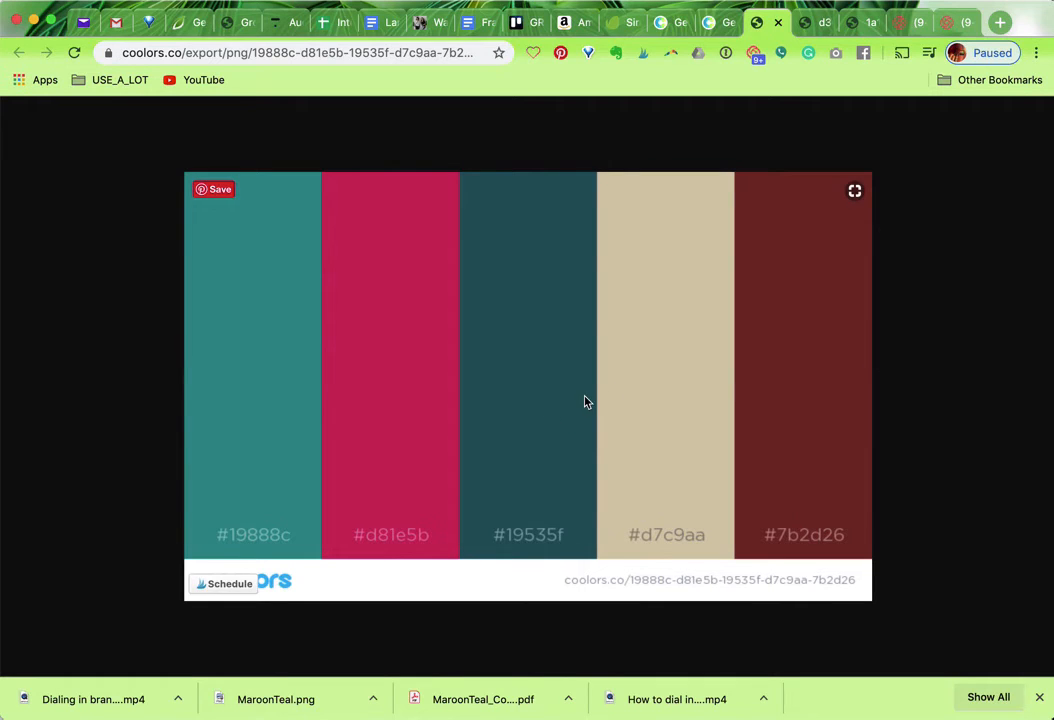
mouse_move(408, 556)
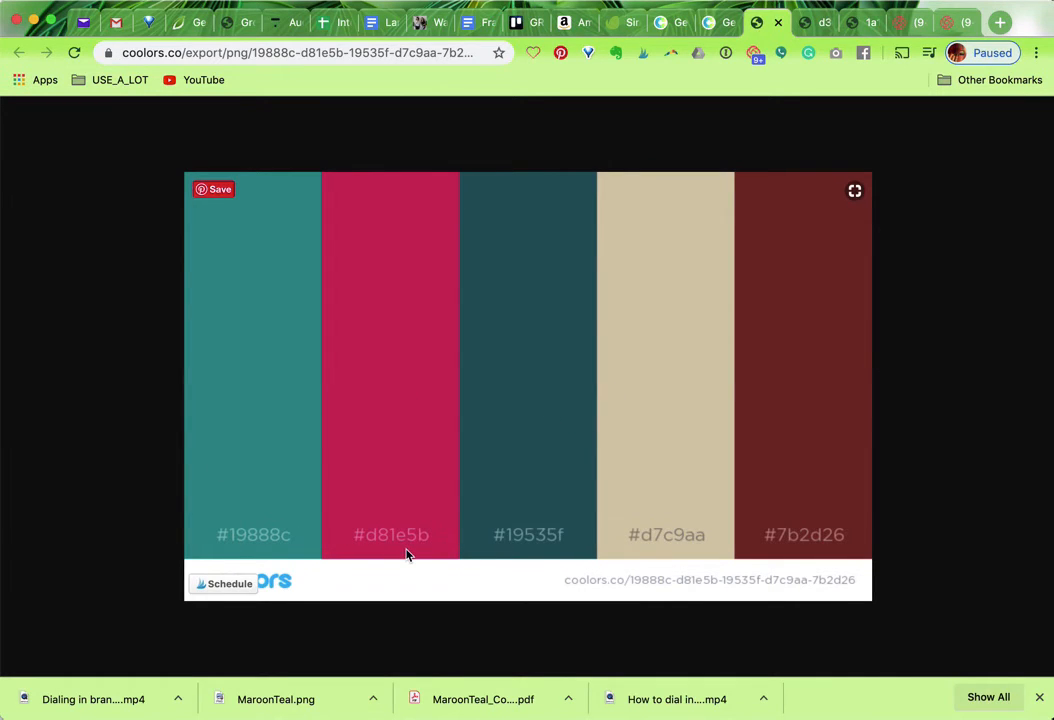
mouse_move(676, 556)
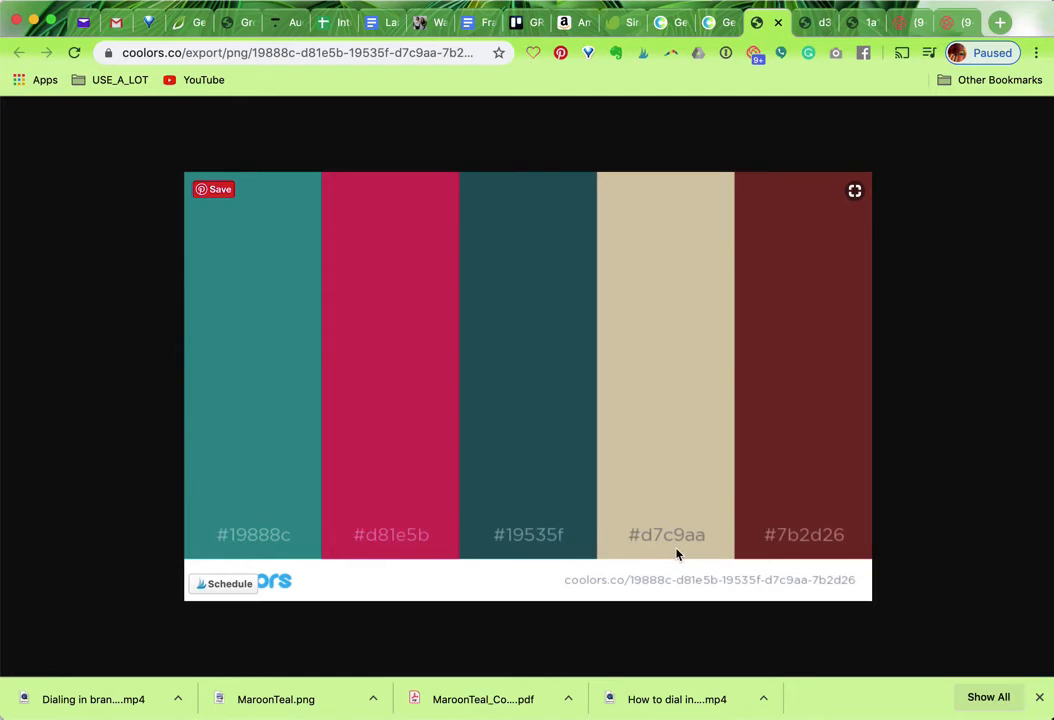
mouse_move(808, 544)
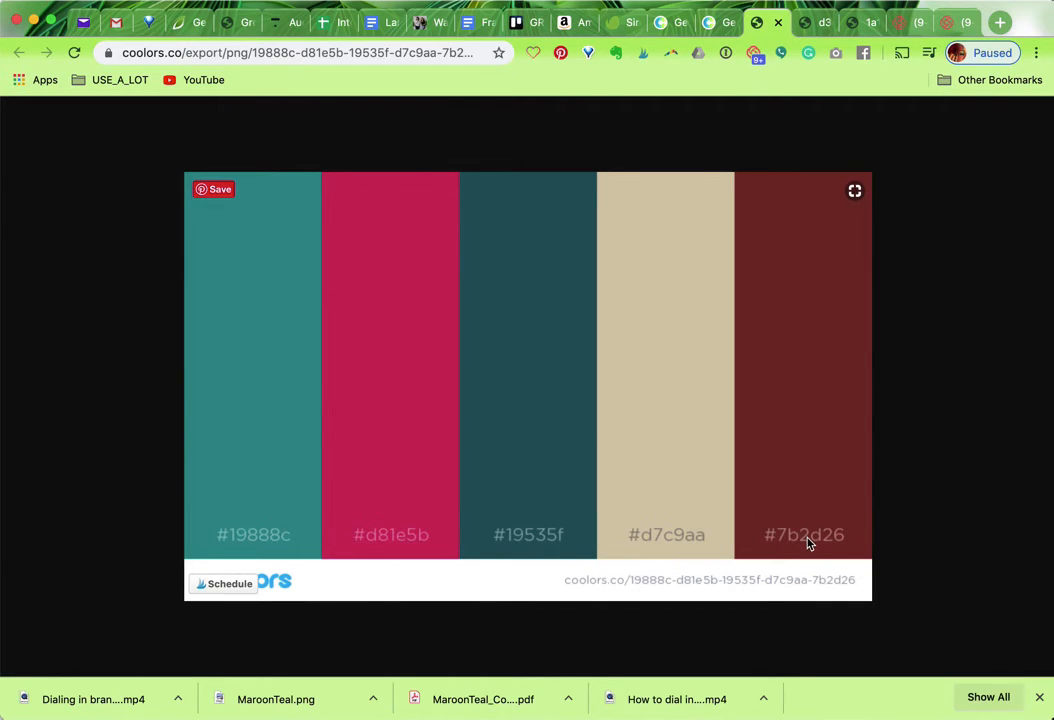
mouse_move(652, 424)
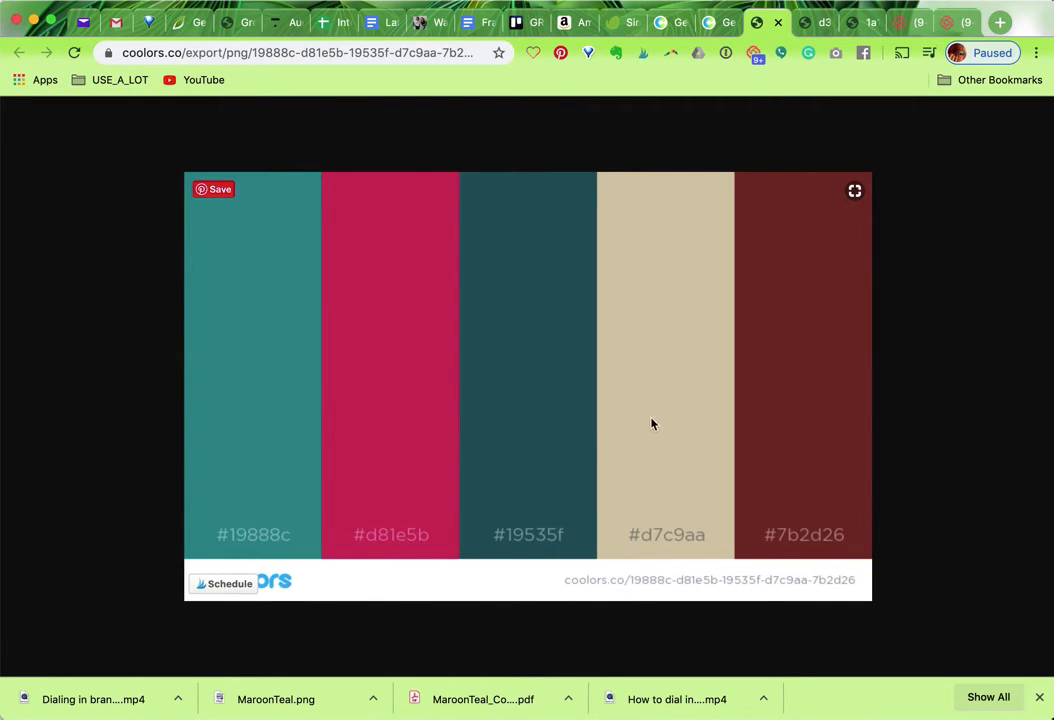
mouse_move(552, 550)
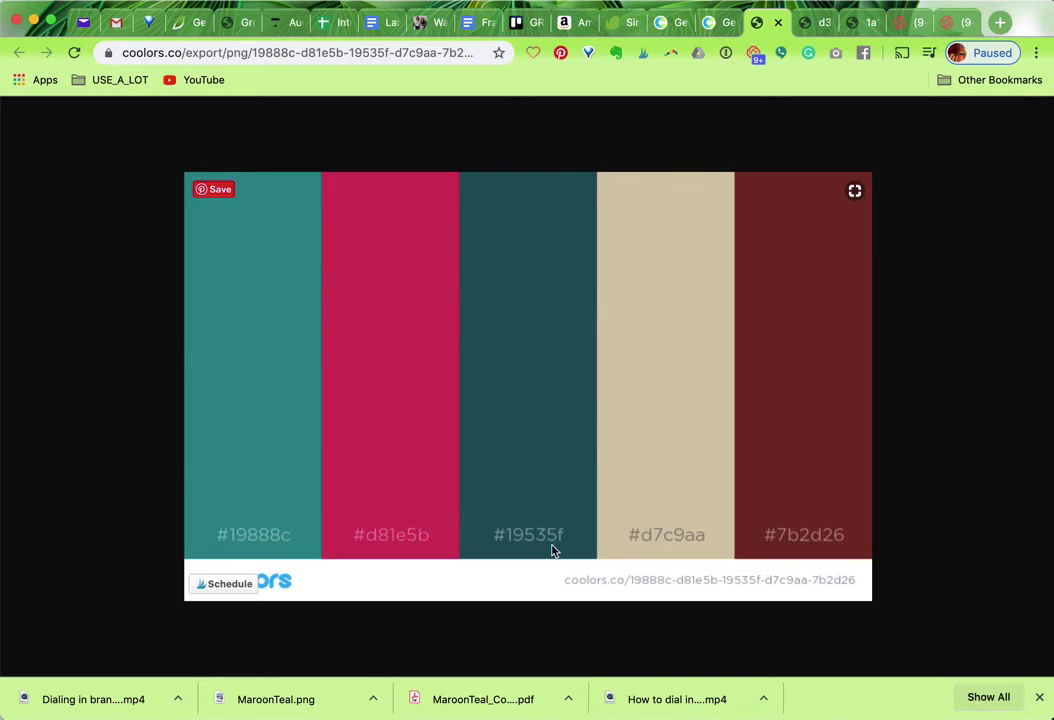
mouse_move(612, 390)
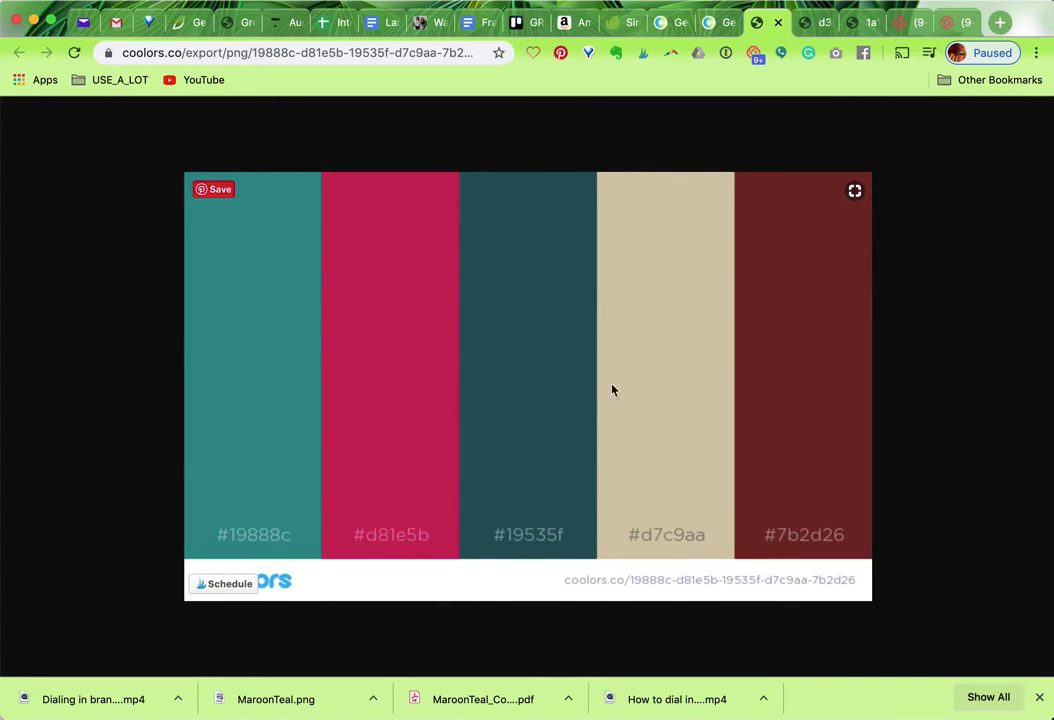
mouse_move(312, 336)
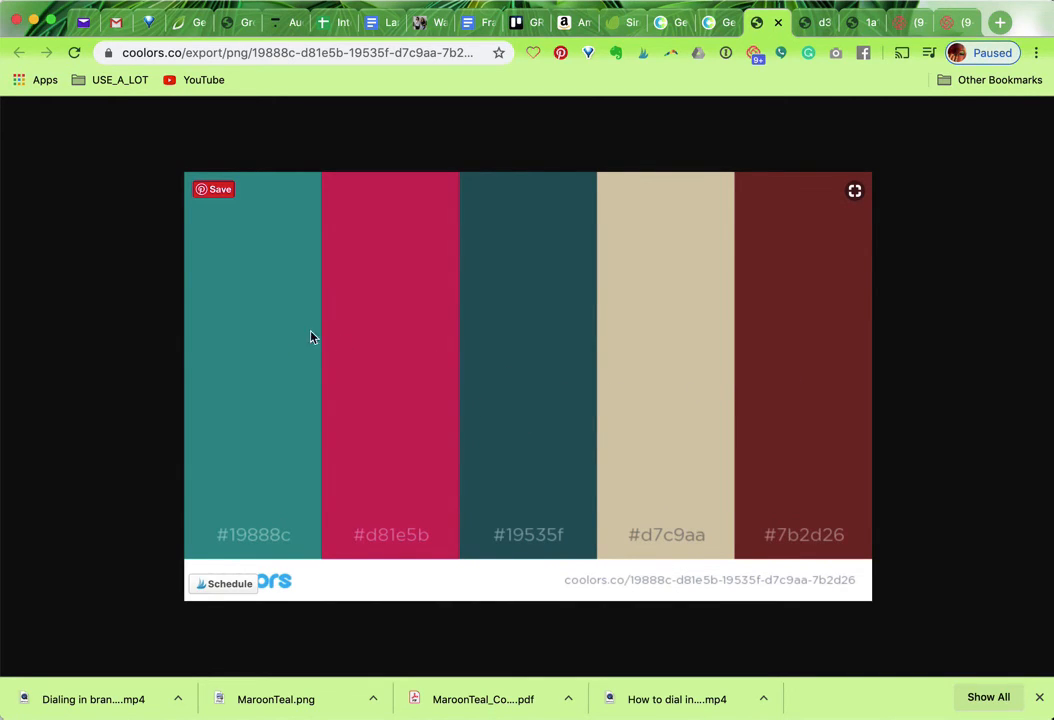
mouse_move(658, 400)
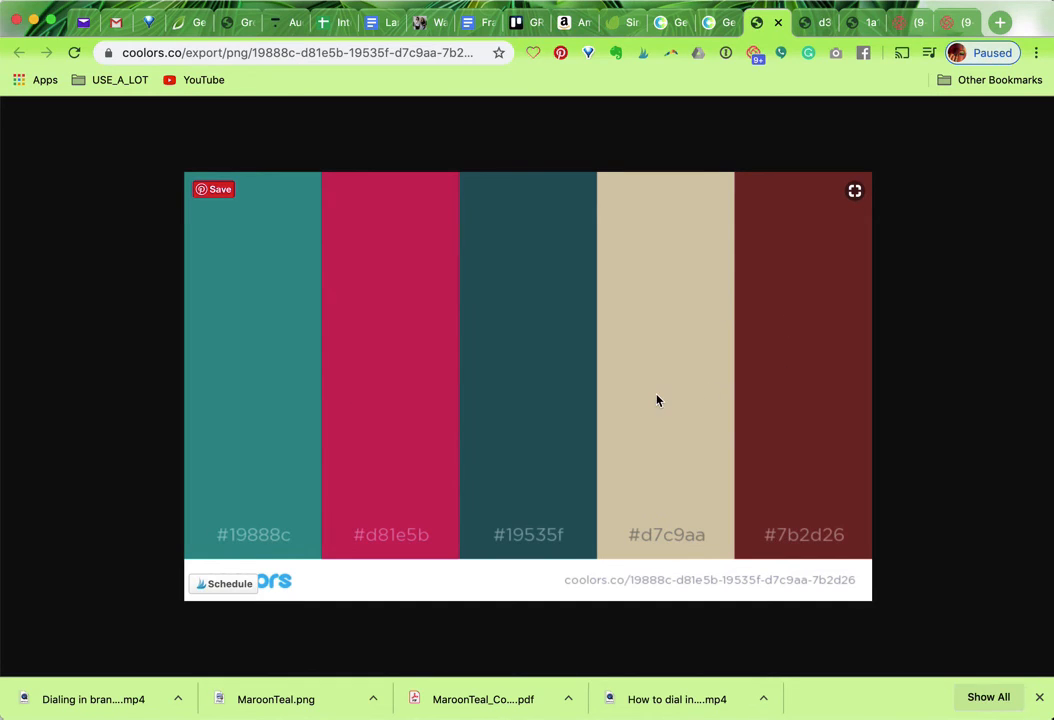
mouse_move(332, 402)
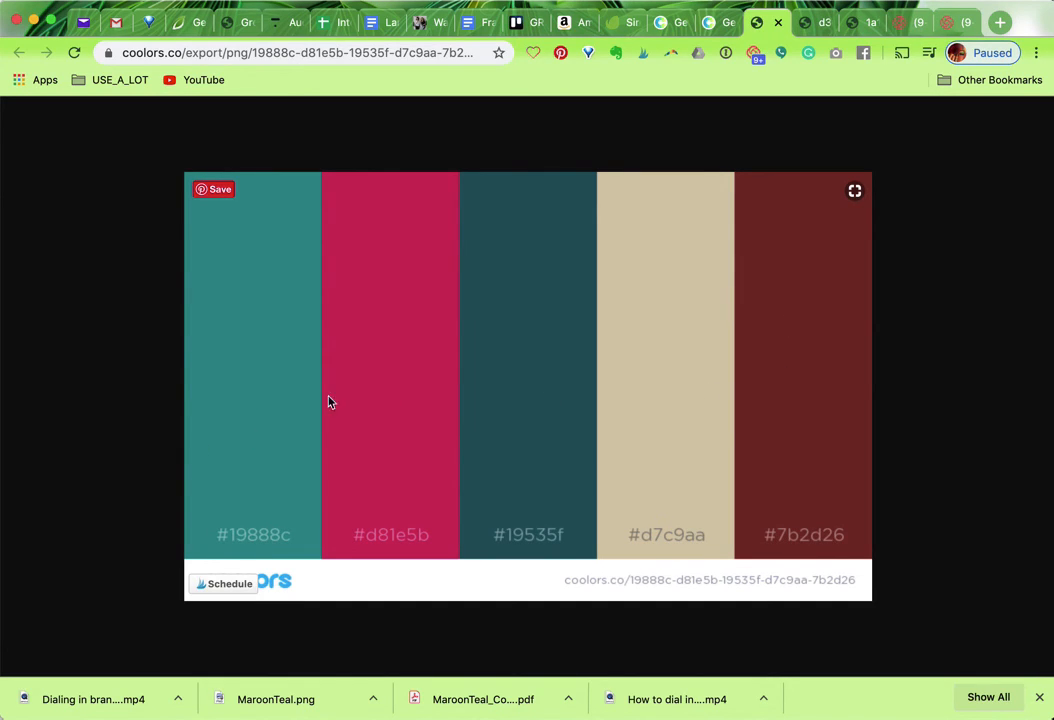
mouse_move(268, 424)
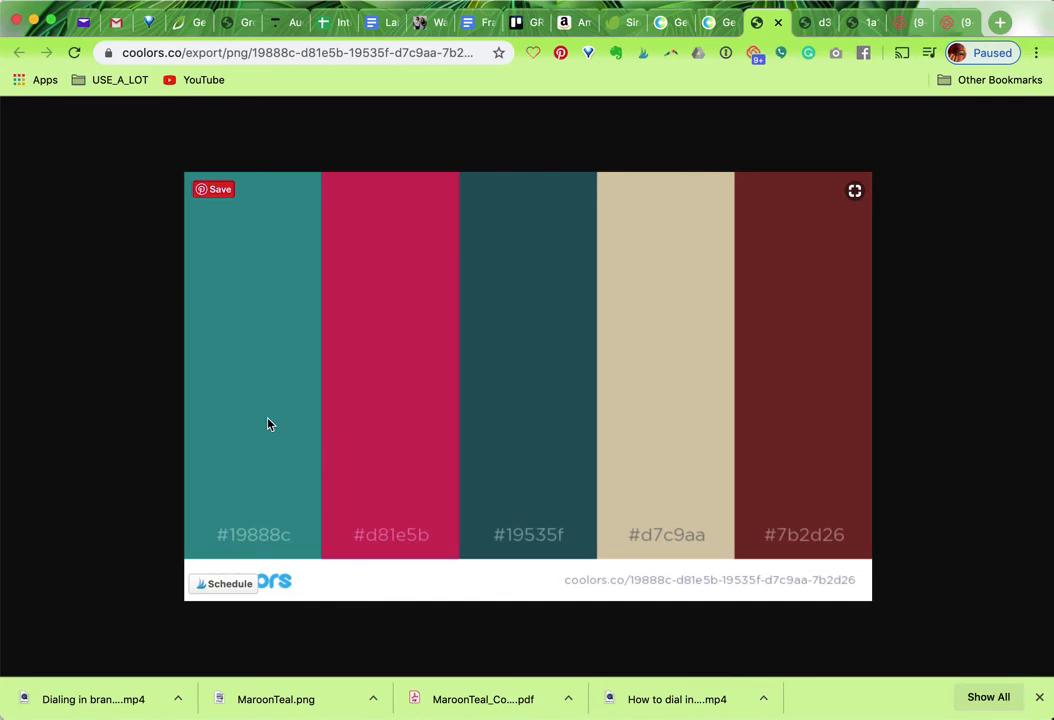